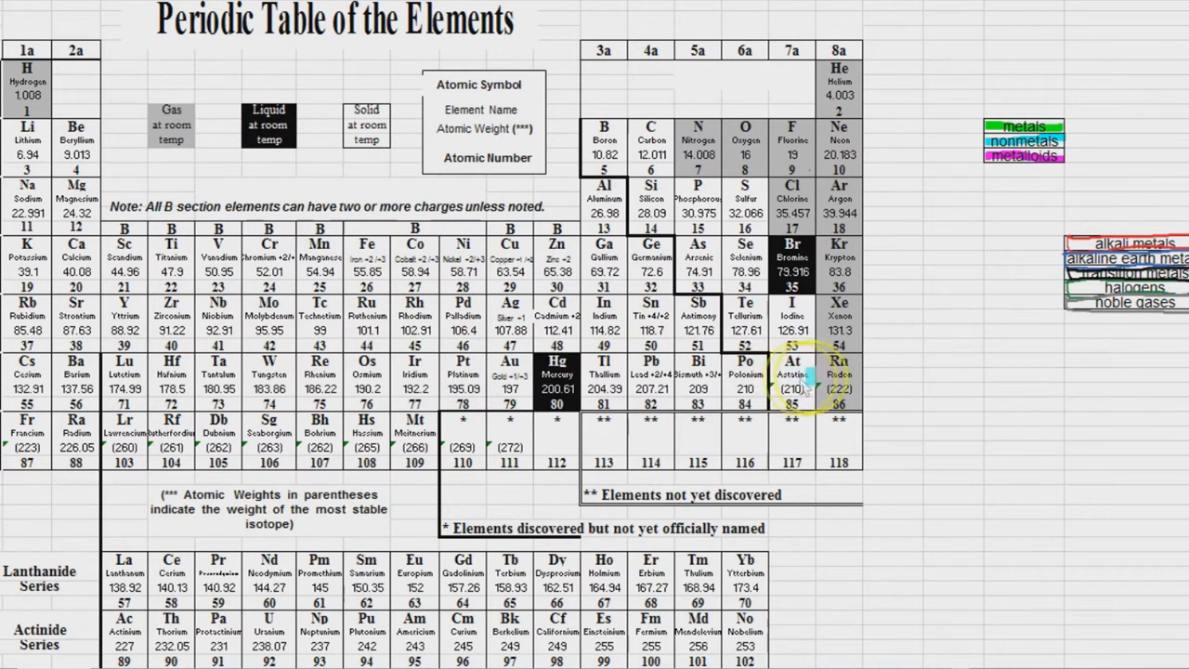
{"action": "mouse_move", "coordinate": [838, 379]}
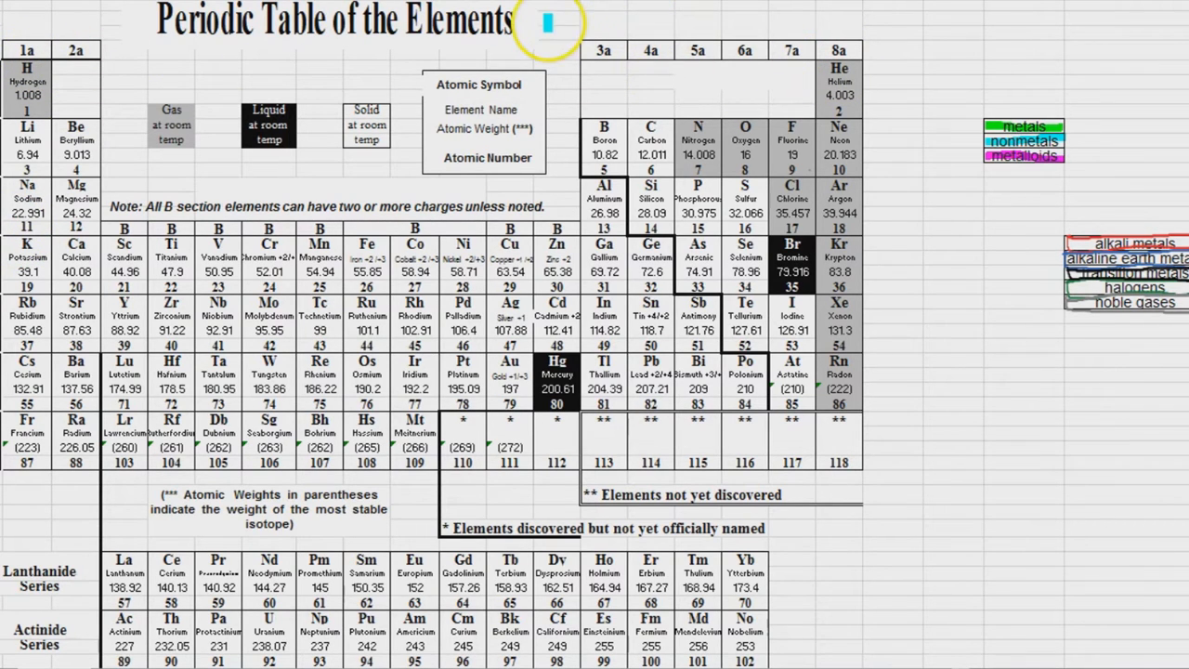
{"action": "mouse_move", "coordinate": [914, 163]}
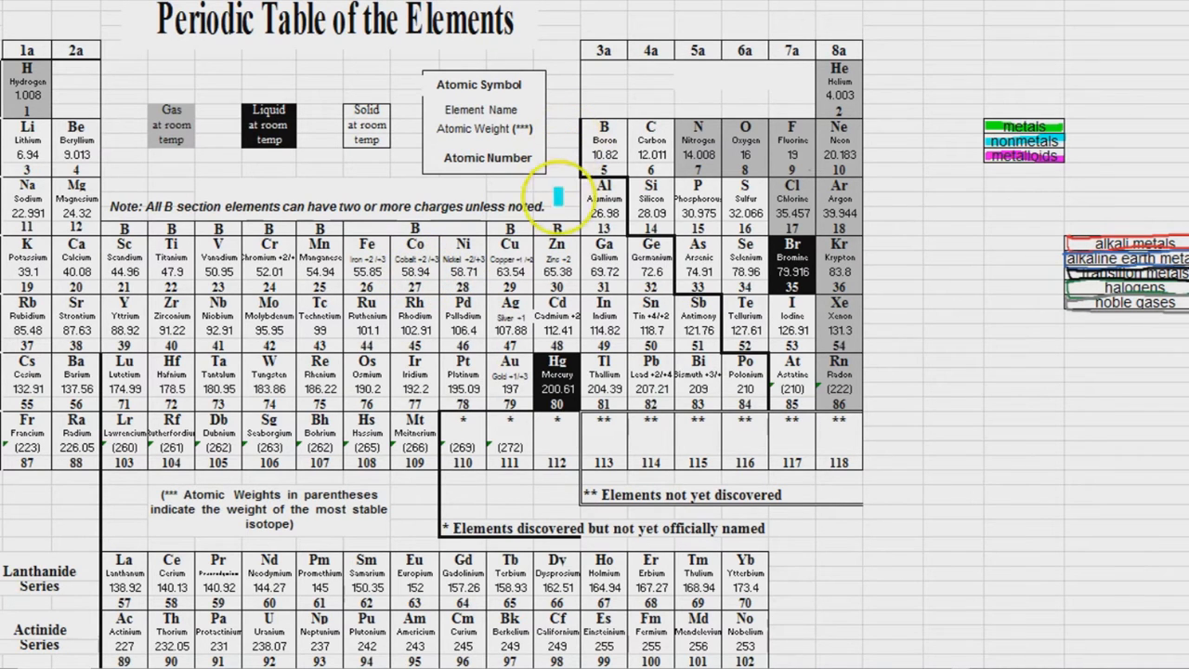
{"action": "mouse_move", "coordinate": [818, 186]}
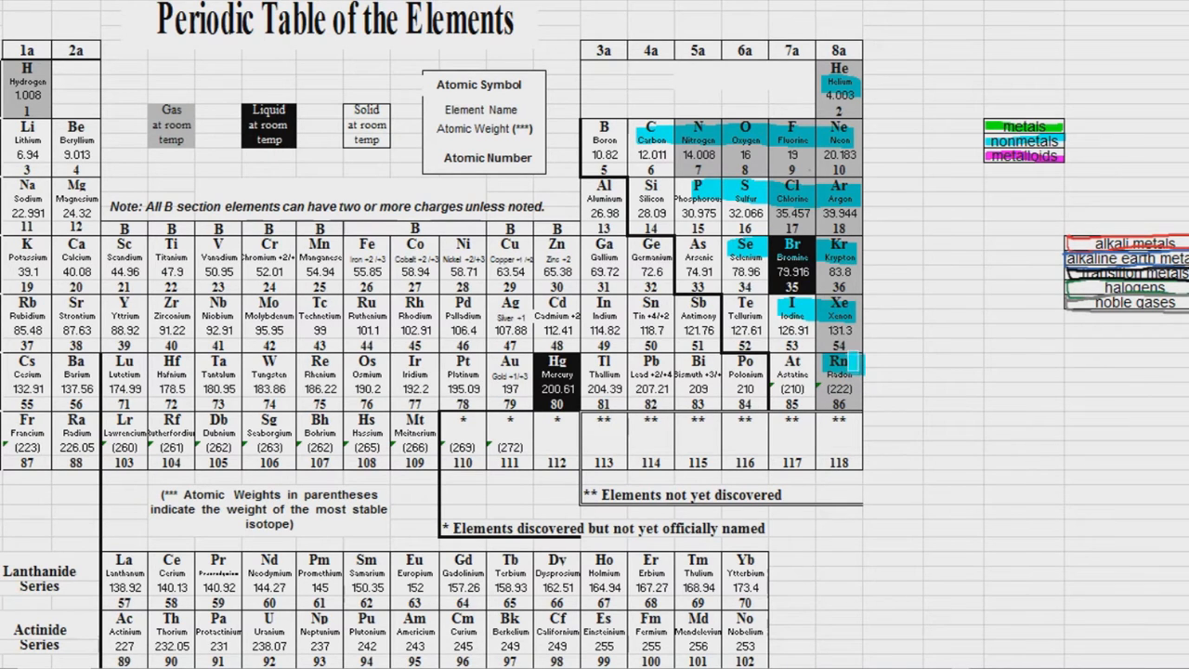
- Shade Hydrogen's cell in cyan so it joins the highlighted nonmetals
{"action": "left_click", "coordinate": [26, 82]}
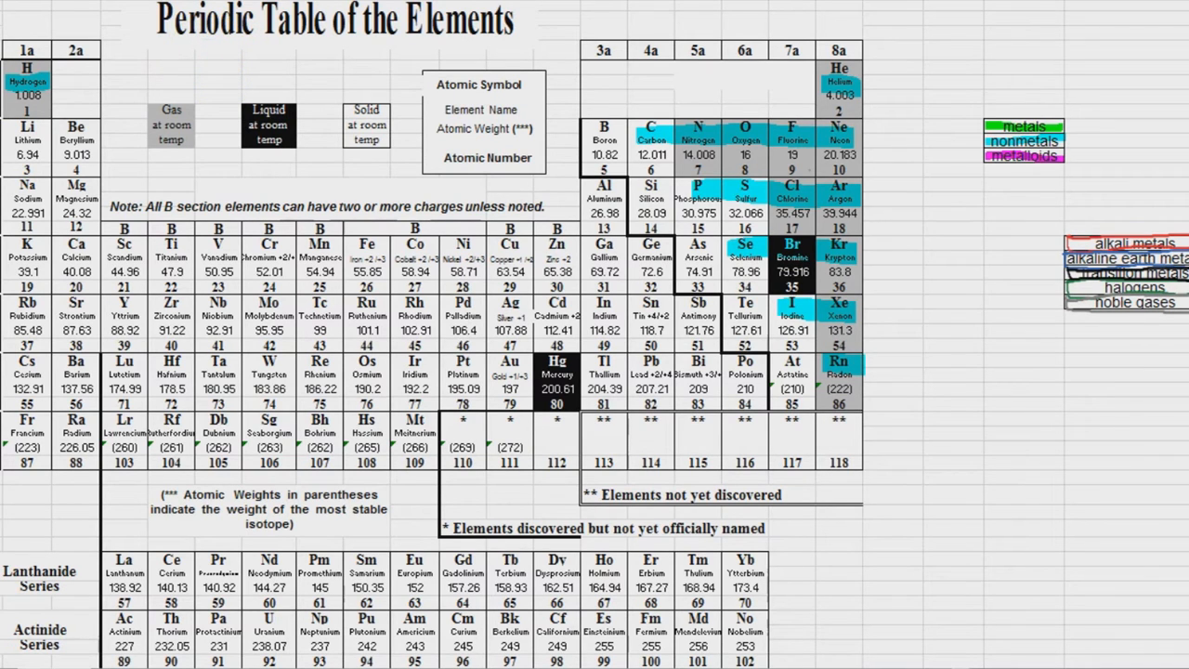
- Stroke green across the metal rows, including the lanthanide and actinide series
{"action": "left_click", "coordinate": [77, 126]}
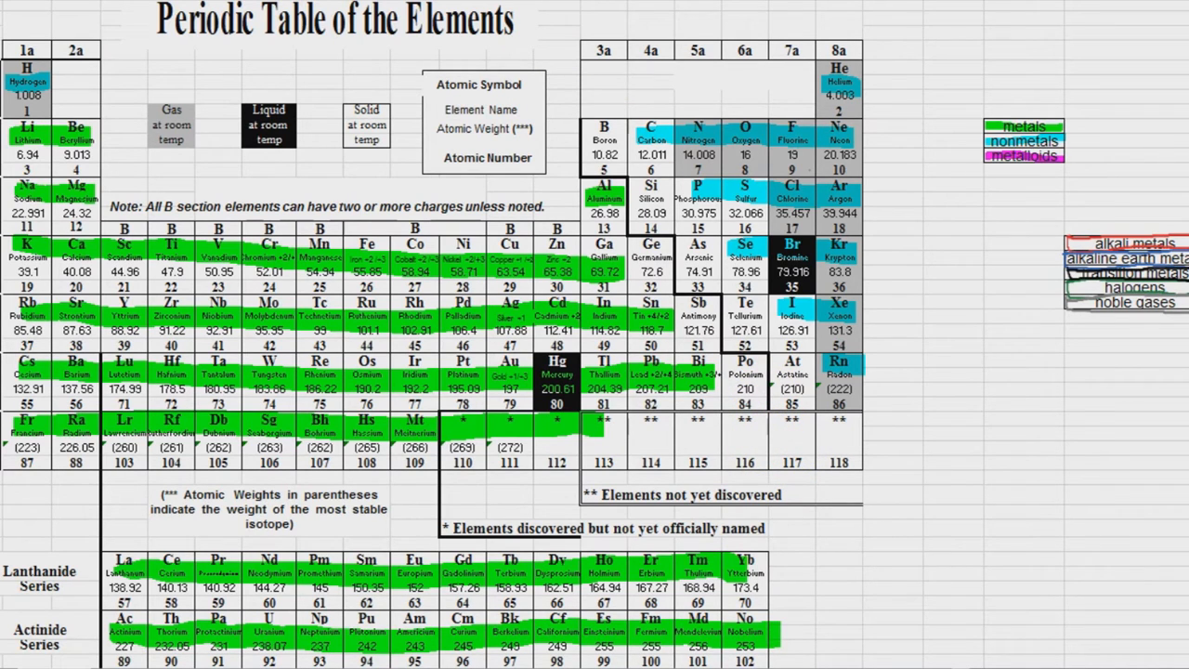
- Mark the metalloid cells (B, Si, Ge, As, Sb, Te) in magenta
{"action": "left_click", "coordinate": [602, 139]}
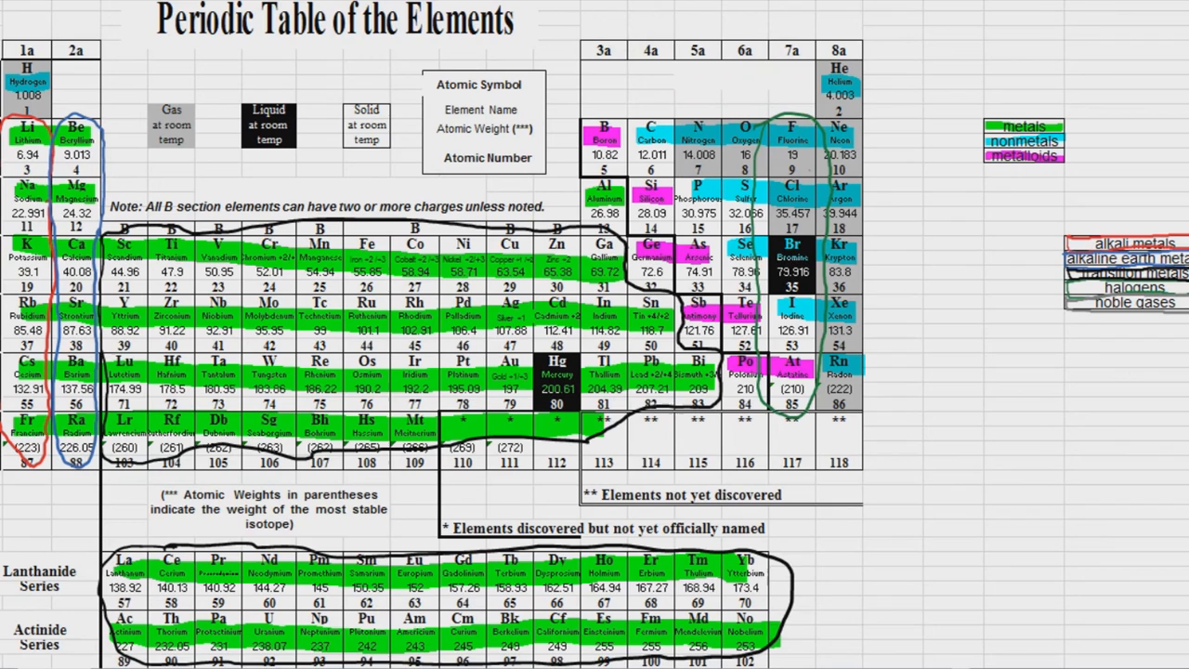
- Draw a freehand loop around the noble gases column, group 8a
{"action": "left_click_drag", "start_coordinate": [837, 65], "coordinate": [859, 394]}
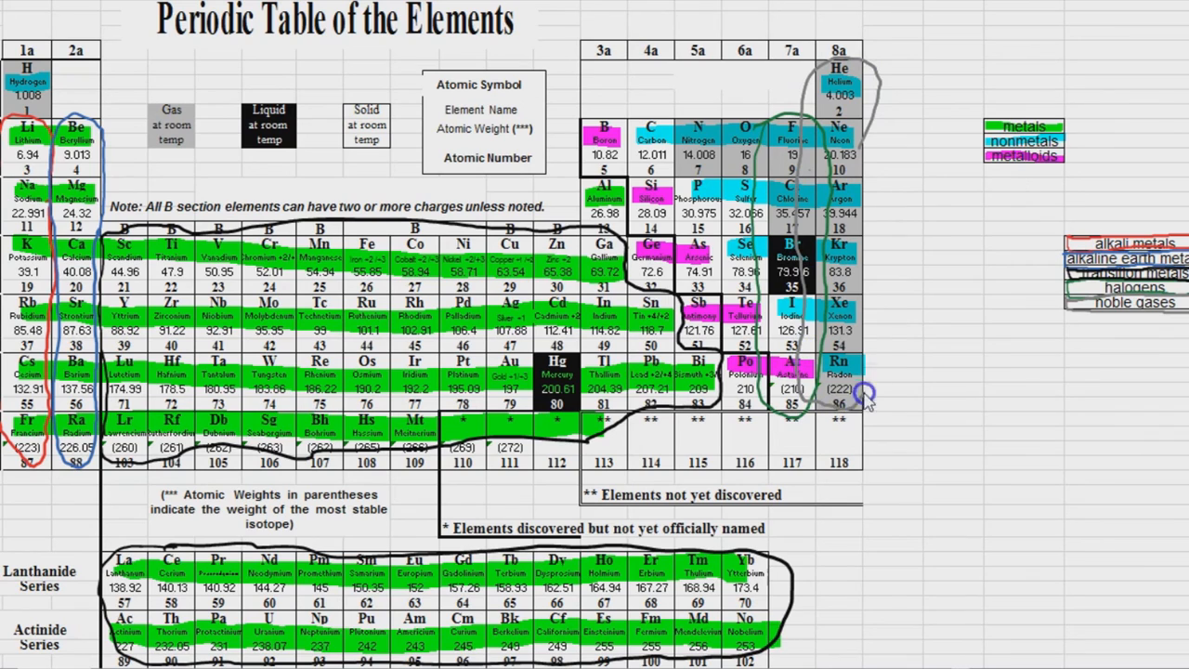